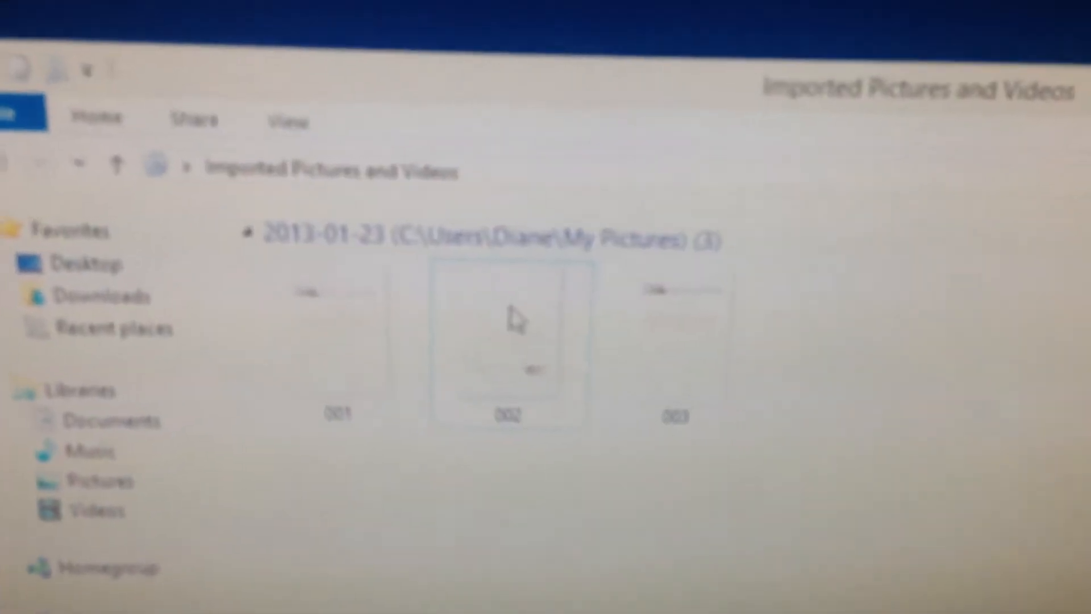
Step: Rotate scanned picture 002 a quarter turn from its context menu so it stands upright
right_click(508, 328)
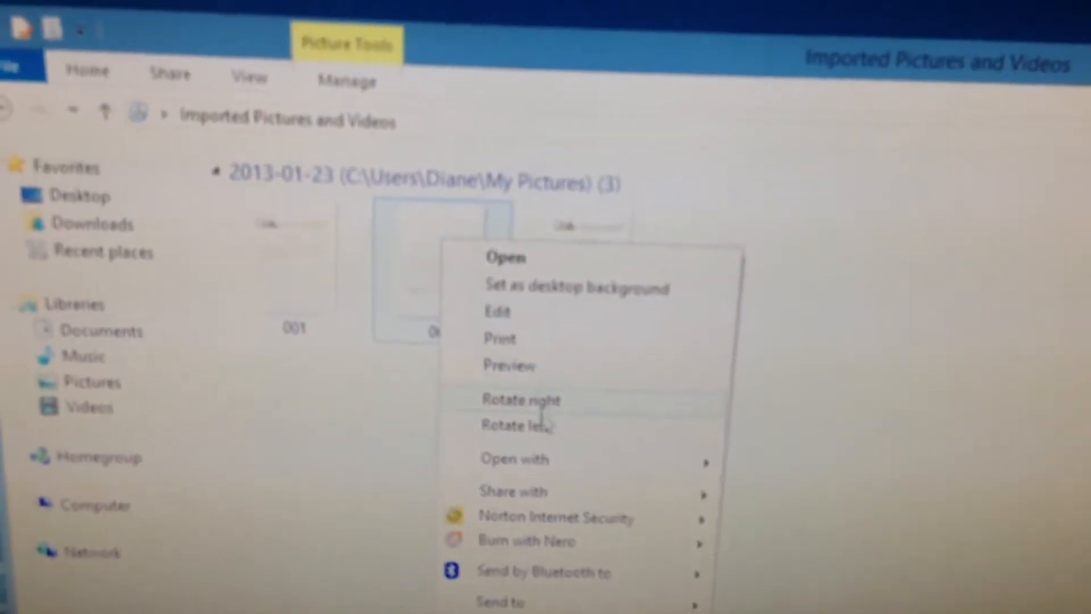
click(518, 399)
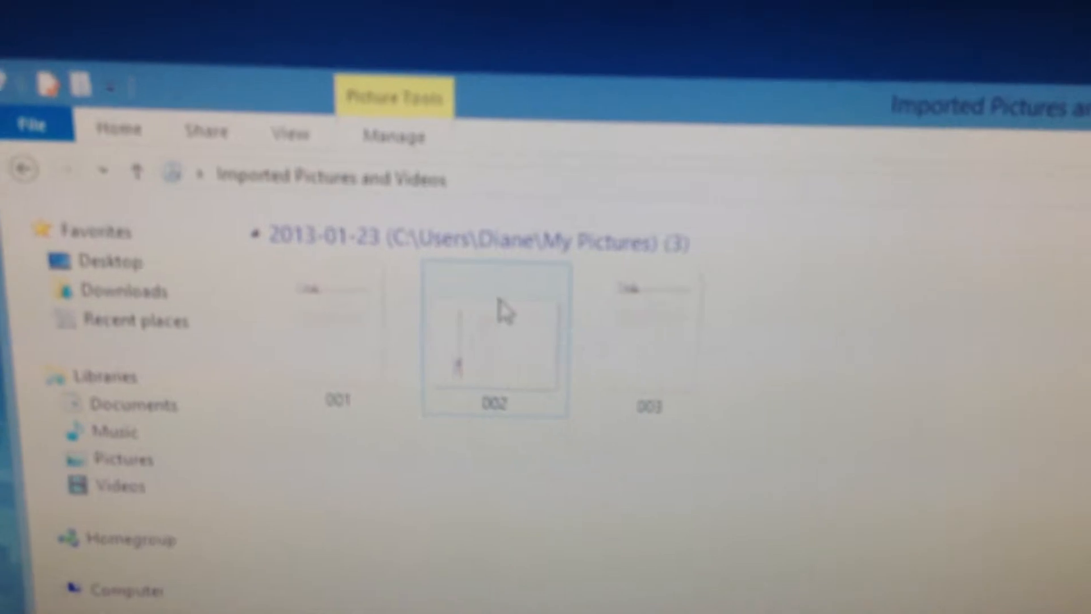
right_click(494, 327)
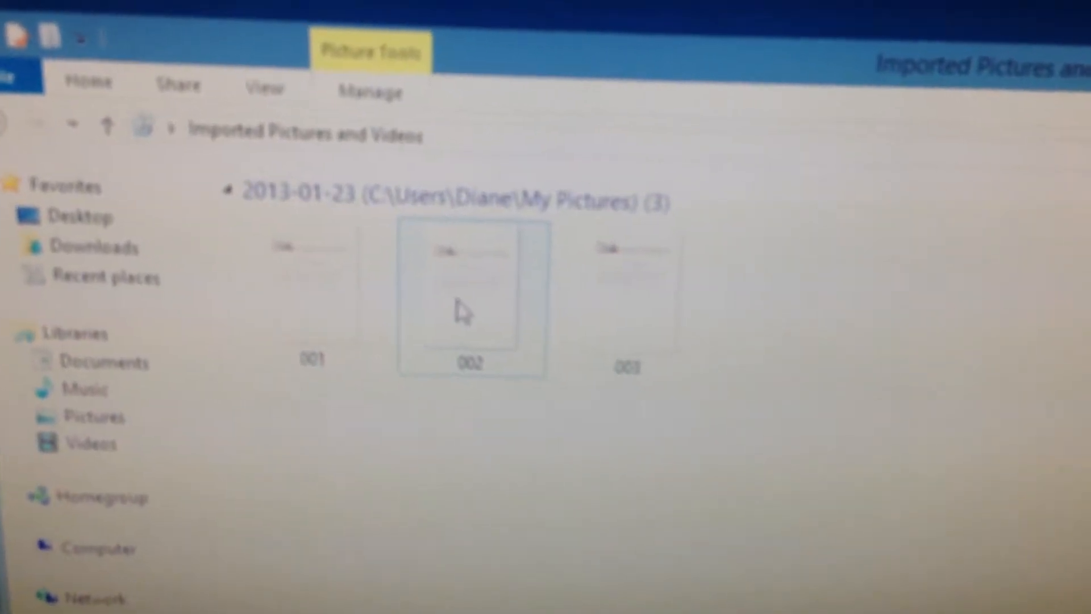
right_click(472, 299)
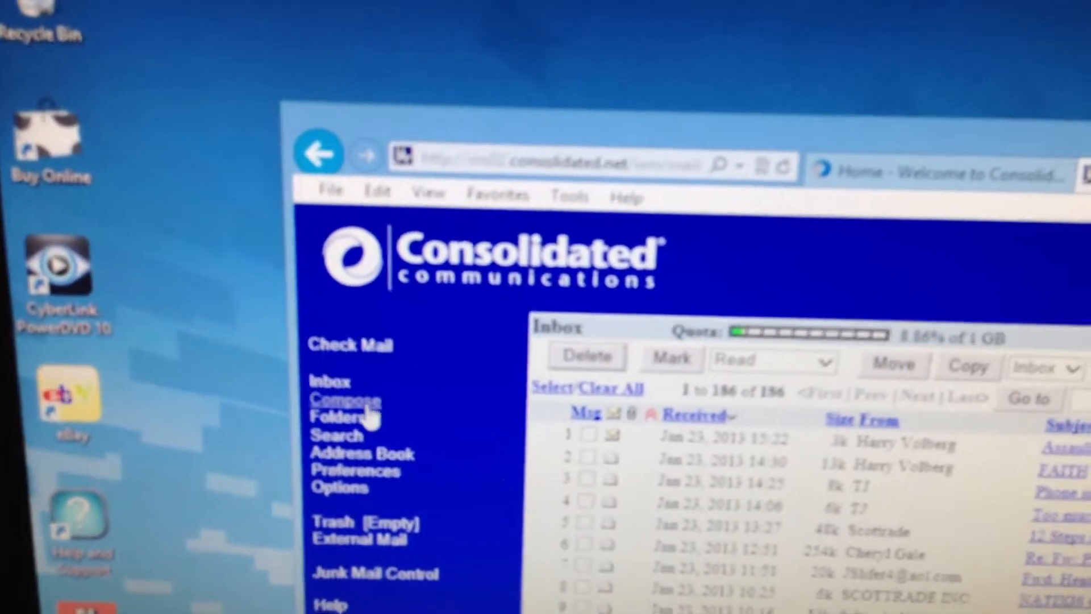
Step: Compose a new webmail message and reach the attachment file chooser via Browse
click(343, 399)
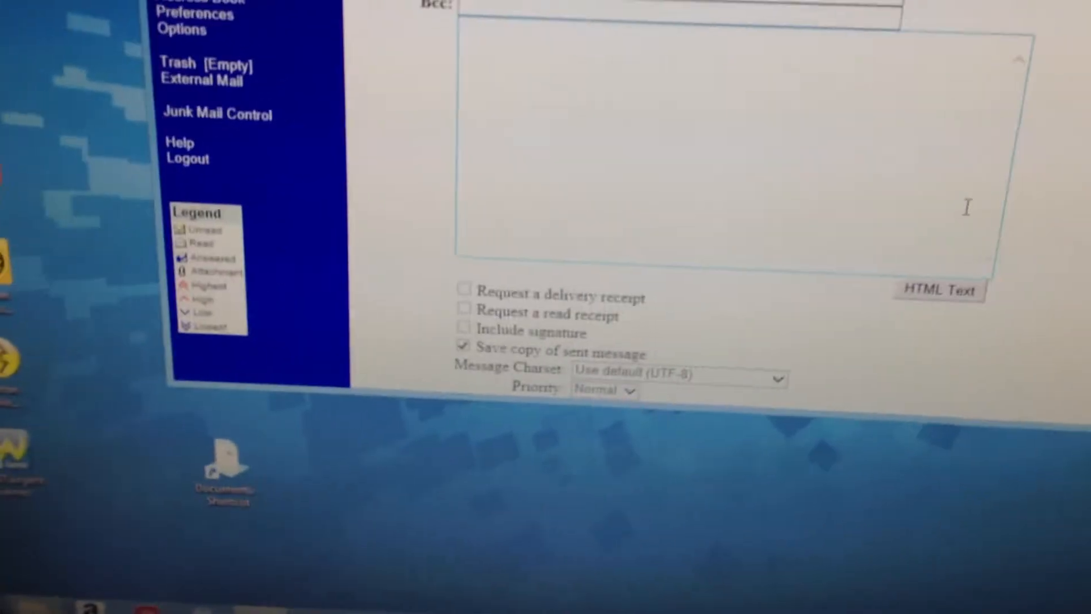
scroll(down, 3)
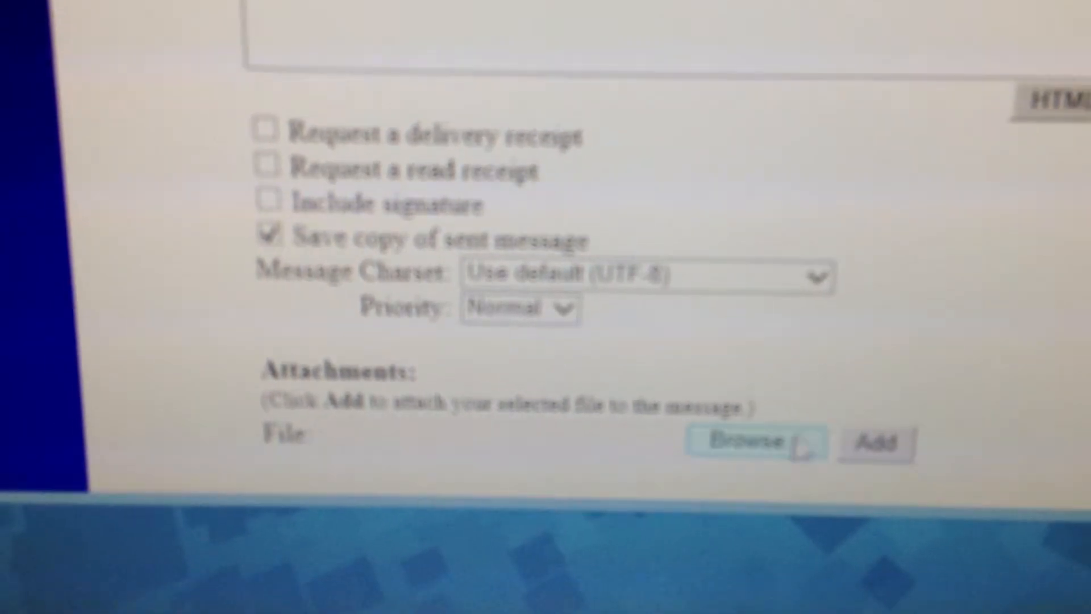
click(755, 442)
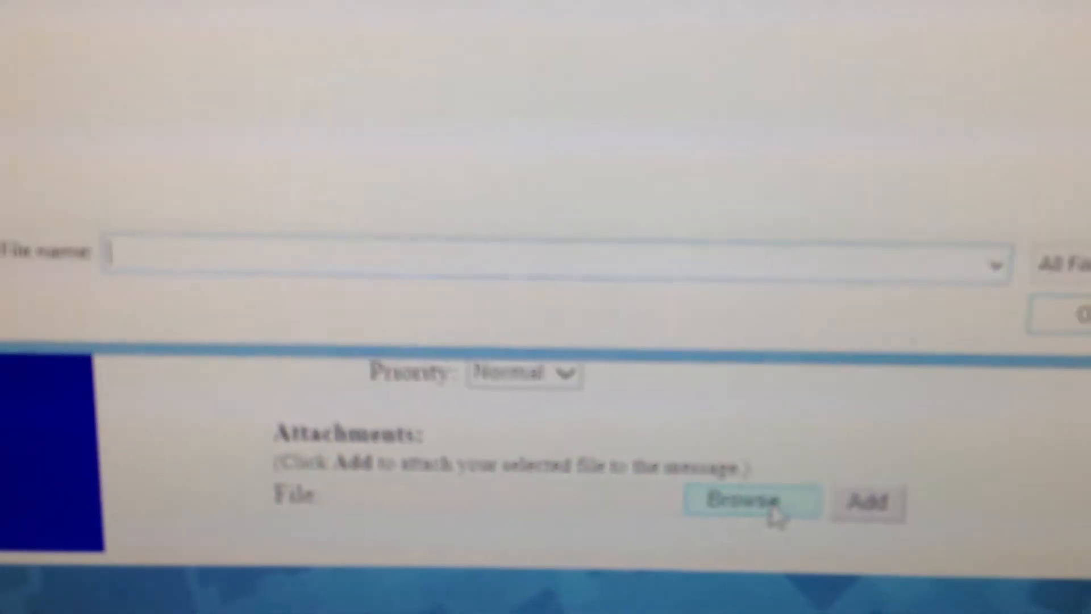
Step: Pick the scanned picture from the 2013-01-23 folder and add it as an attachment
click(748, 502)
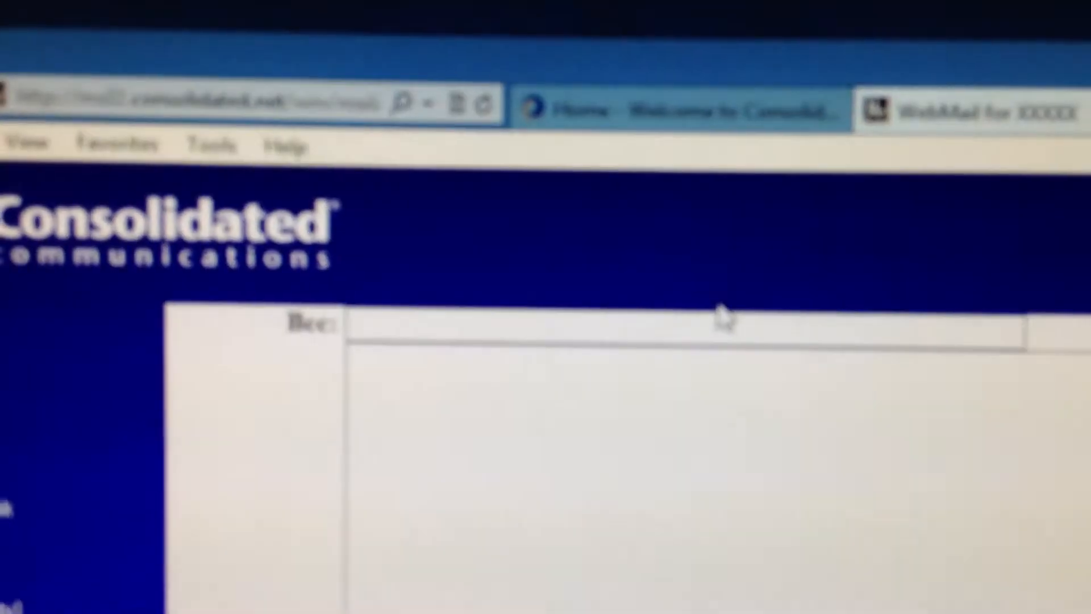
scroll(down, 3)
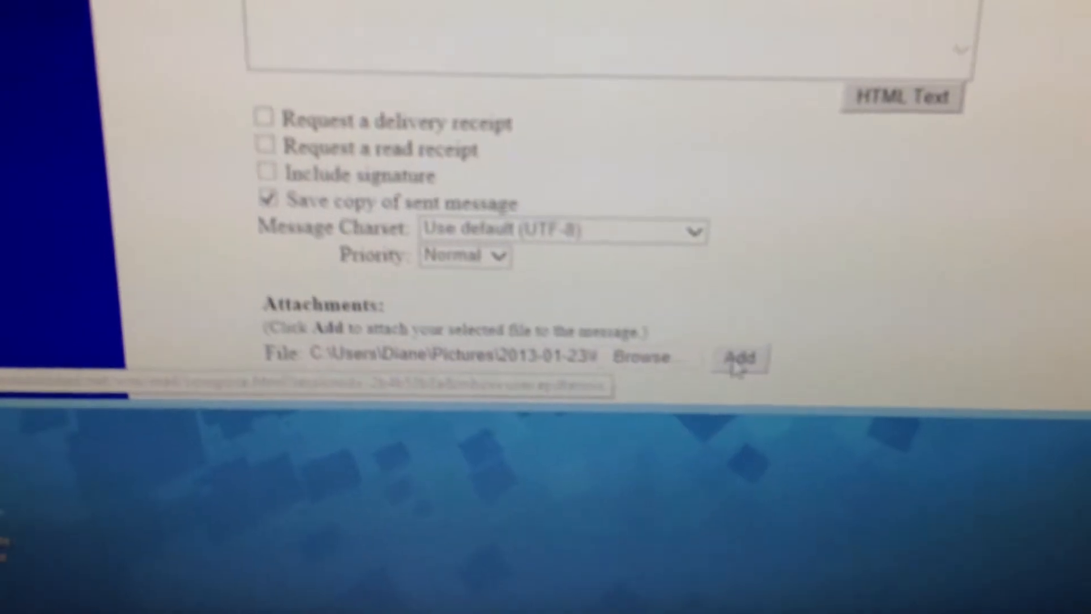
click(742, 358)
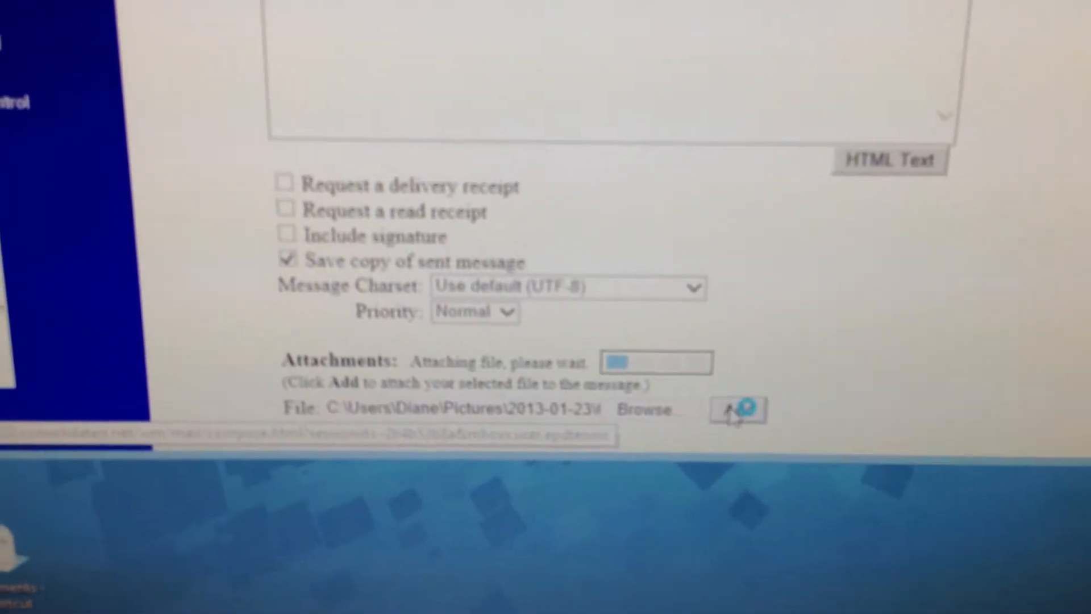